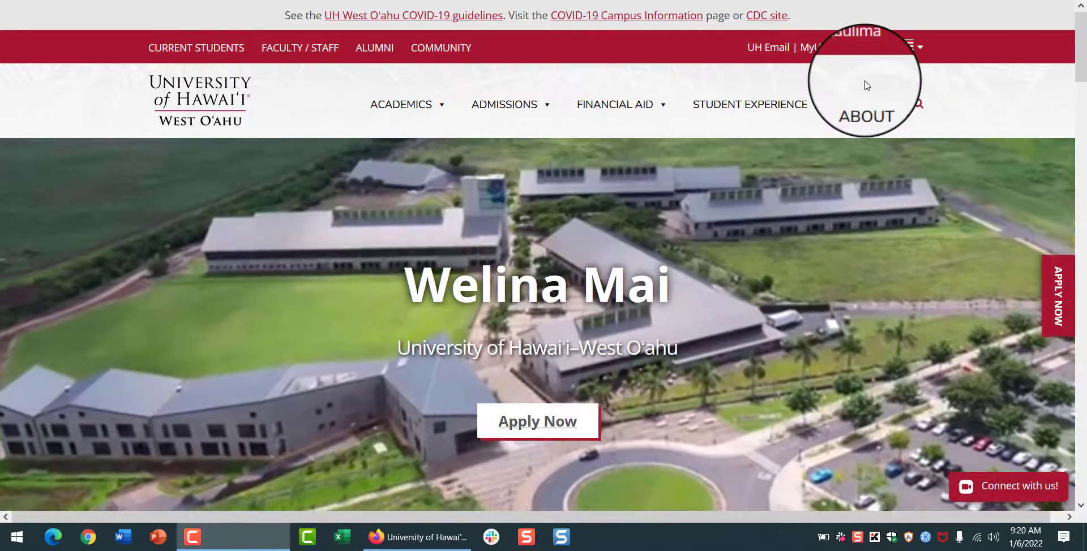
mouse_move(862, 47)
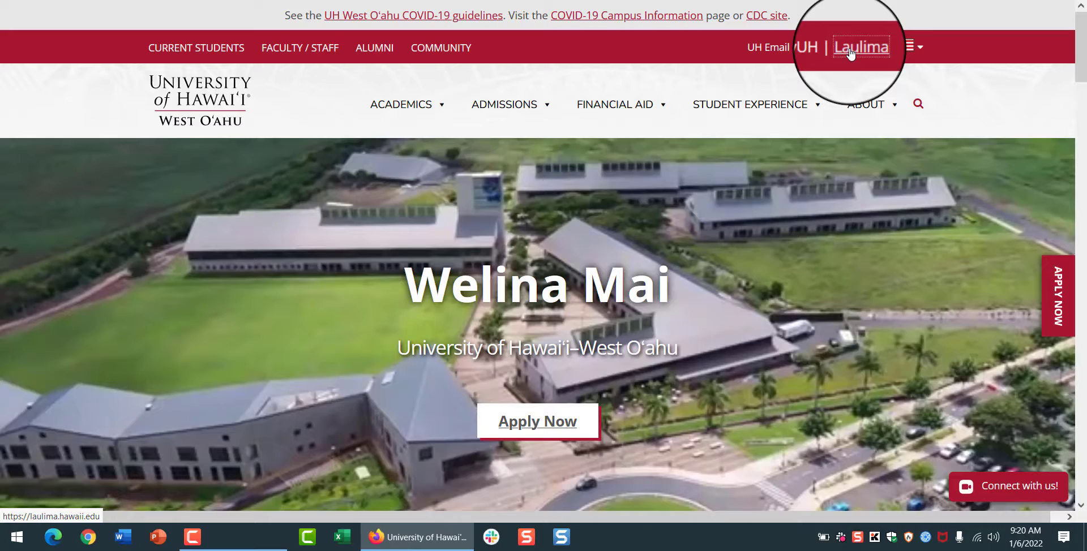
Step: Go from the UH West Oahu site to Laulima and start the UH Login sign-in
click(862, 48)
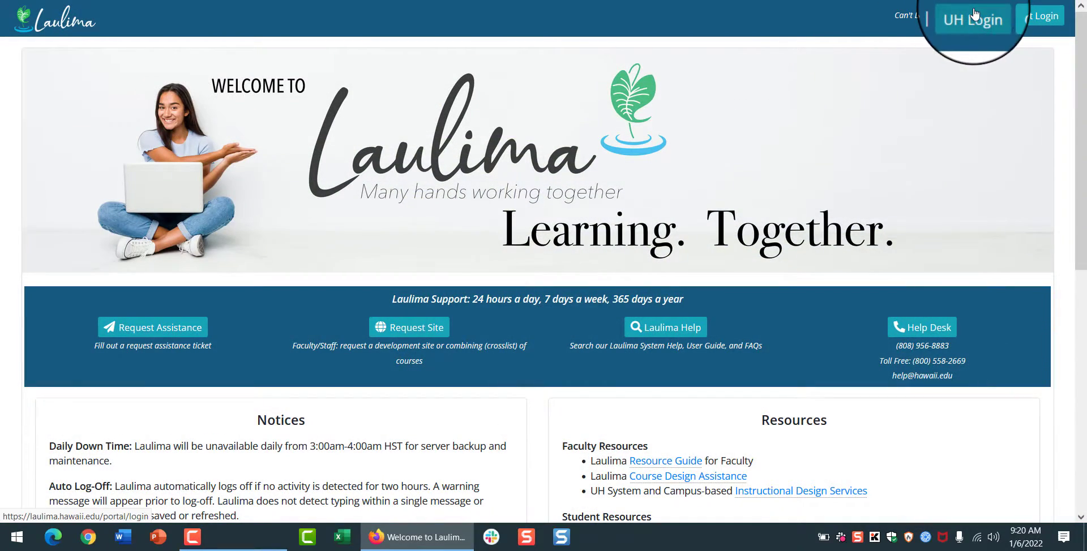
click(973, 19)
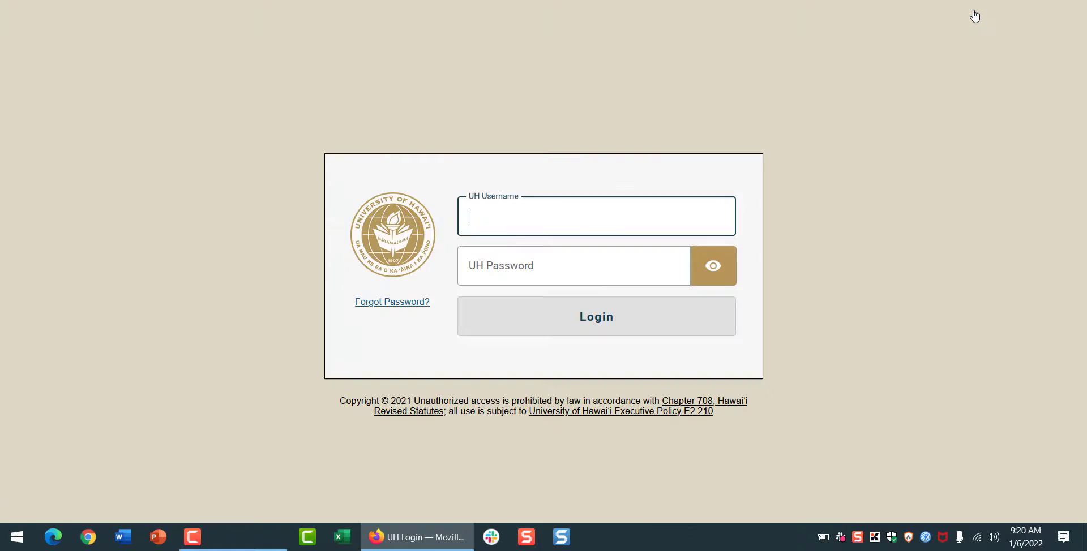
click(594, 316)
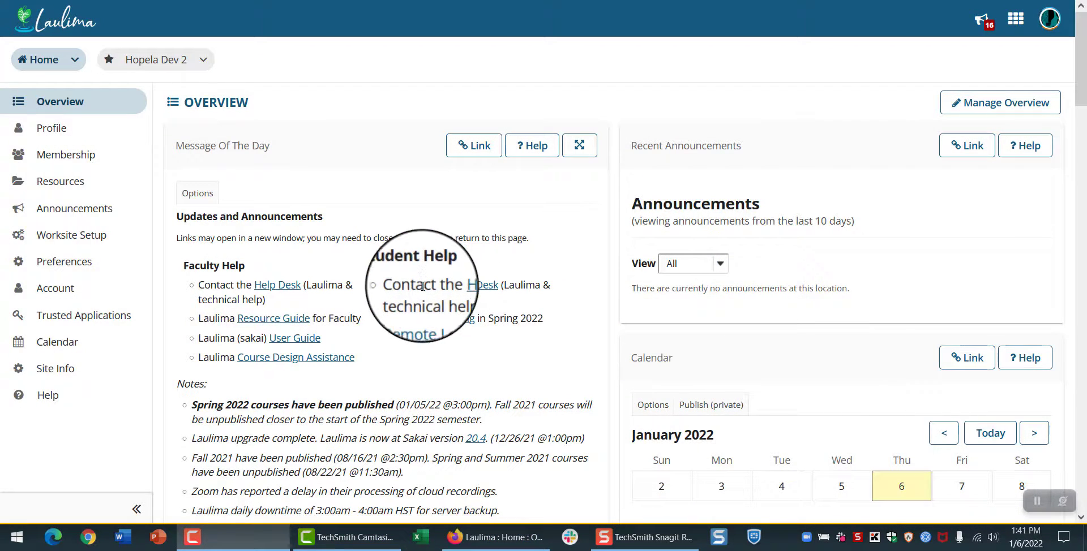
mouse_move(476, 300)
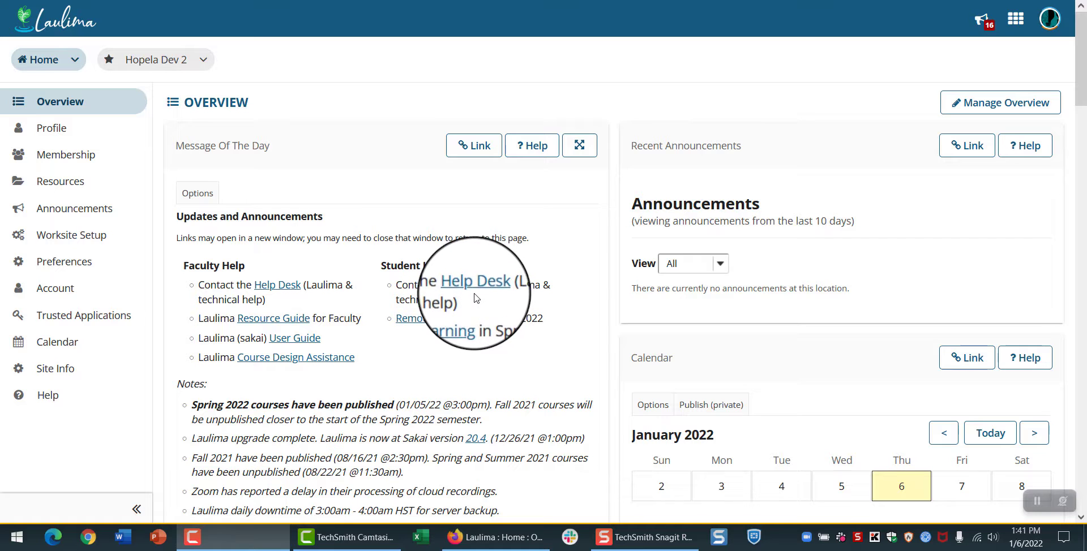
mouse_move(473, 297)
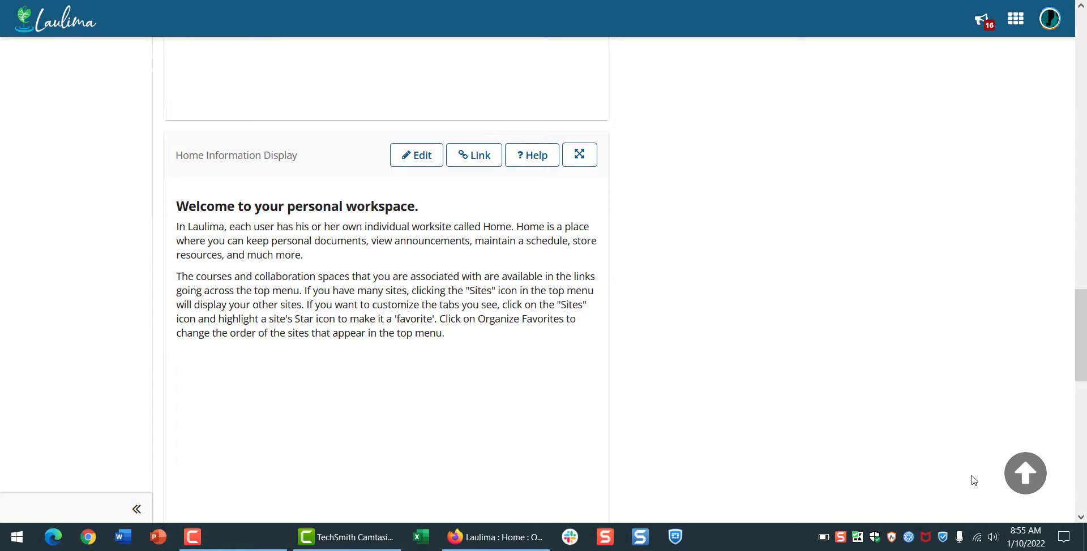
mouse_move(1026, 474)
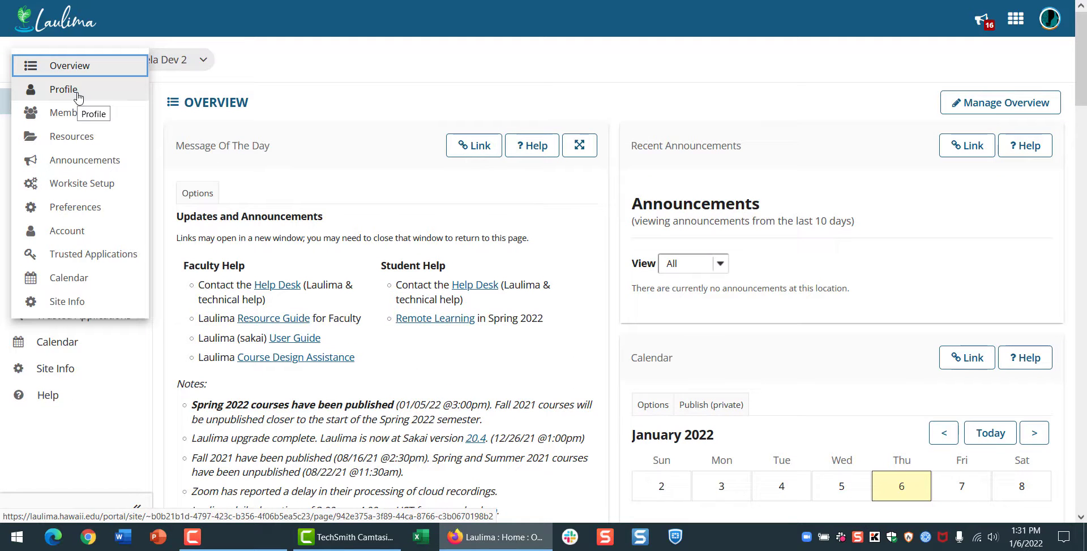
mouse_move(78, 101)
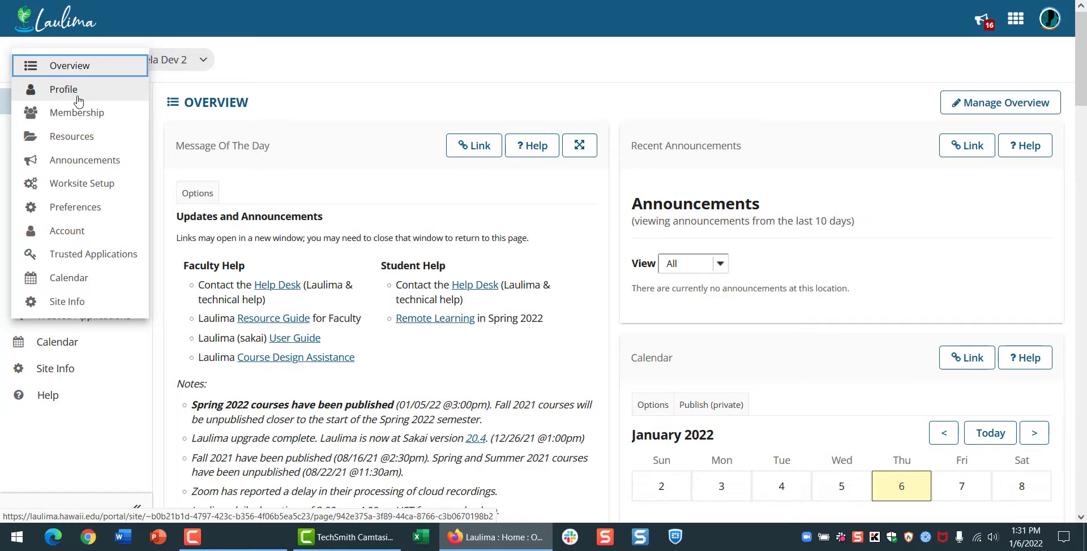
mouse_move(72, 136)
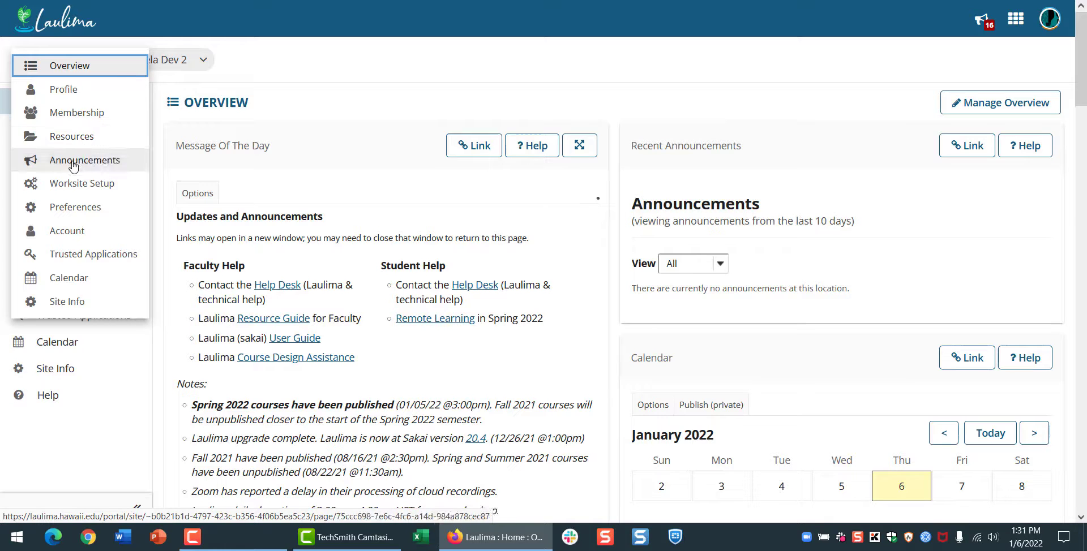
mouse_move(68, 277)
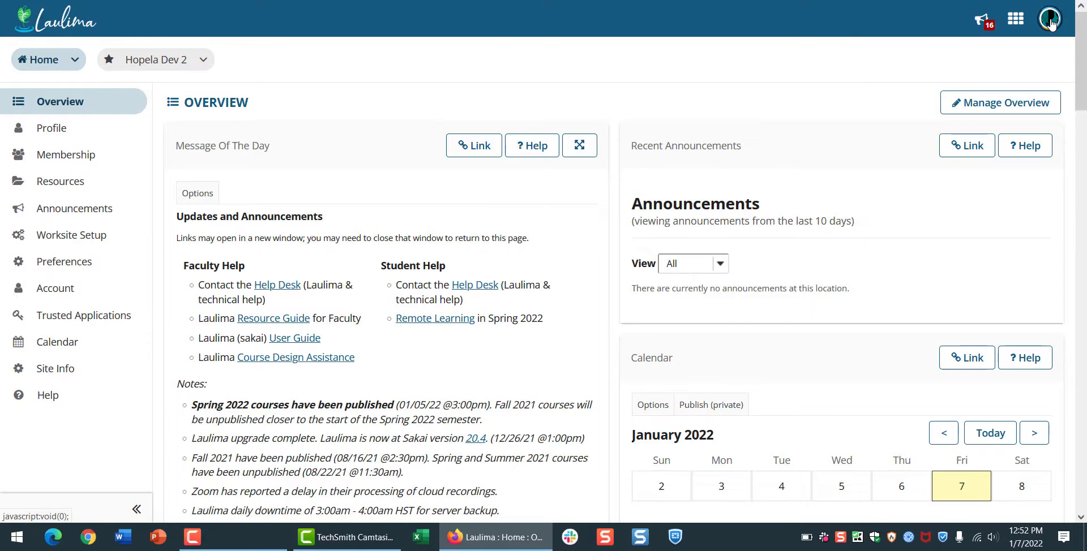
Step: Go to your own Profile from the avatar menu and start editing Name Pronunciation
click(1050, 19)
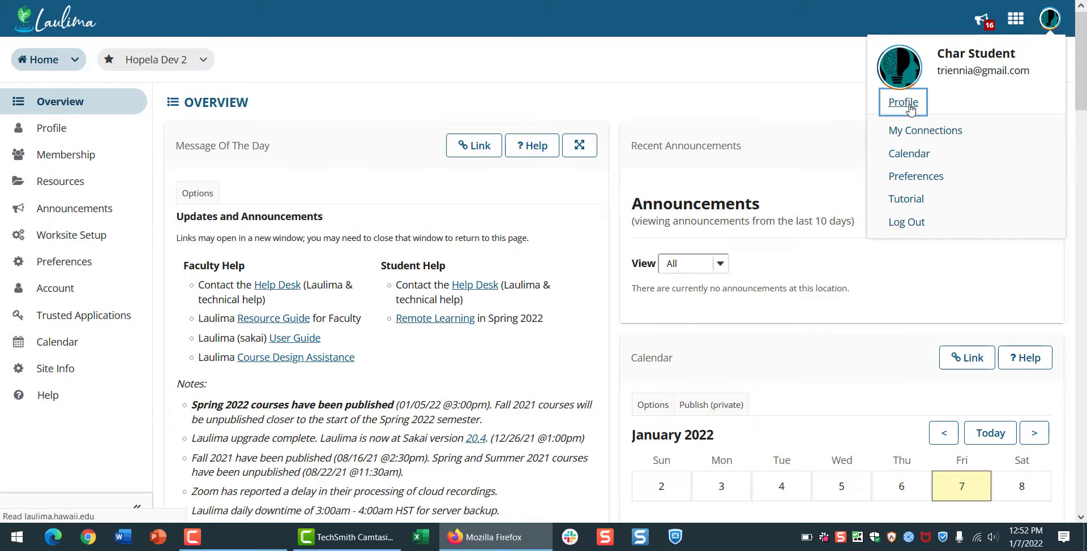
click(903, 102)
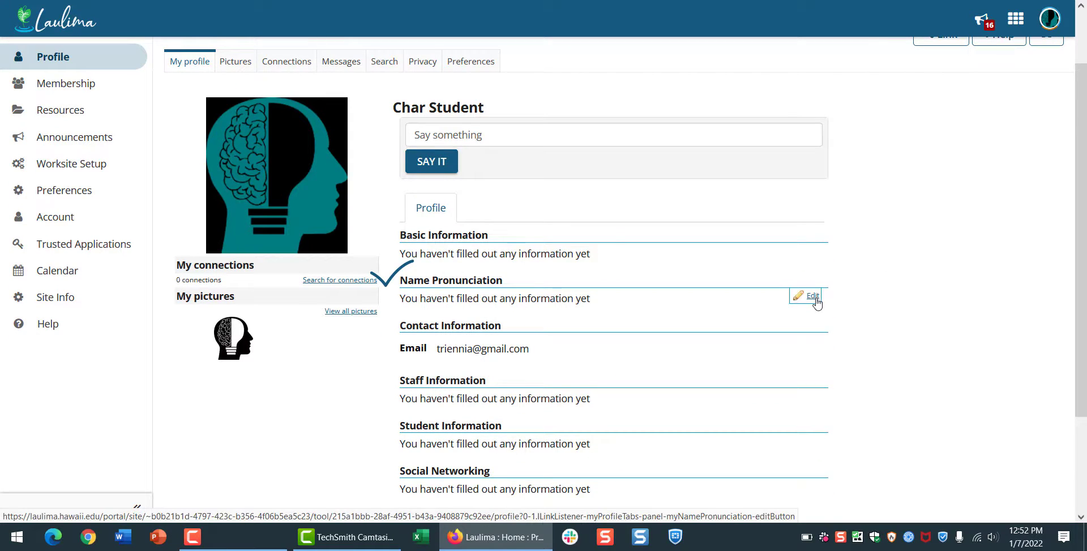
click(813, 296)
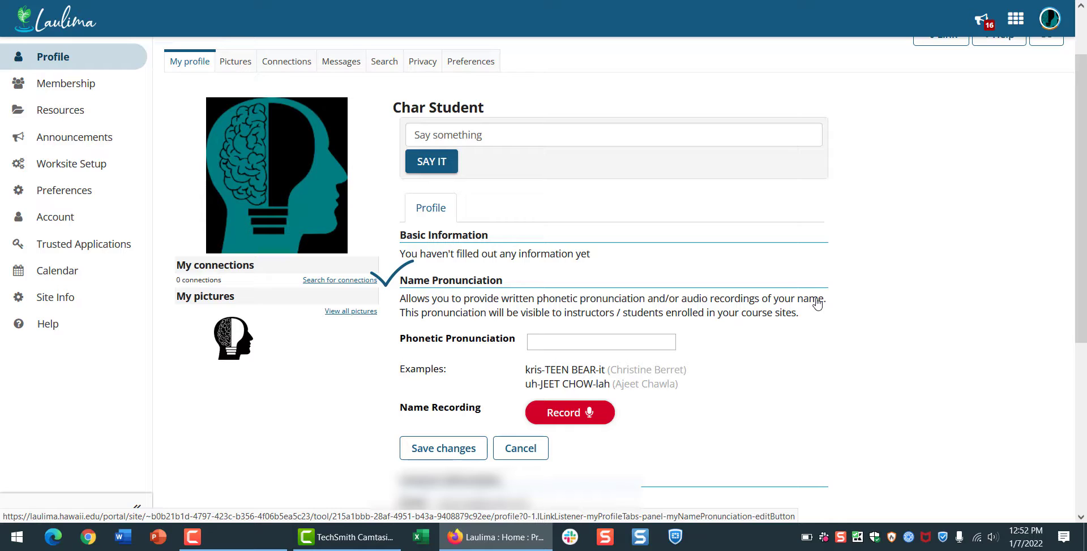
mouse_move(890, 254)
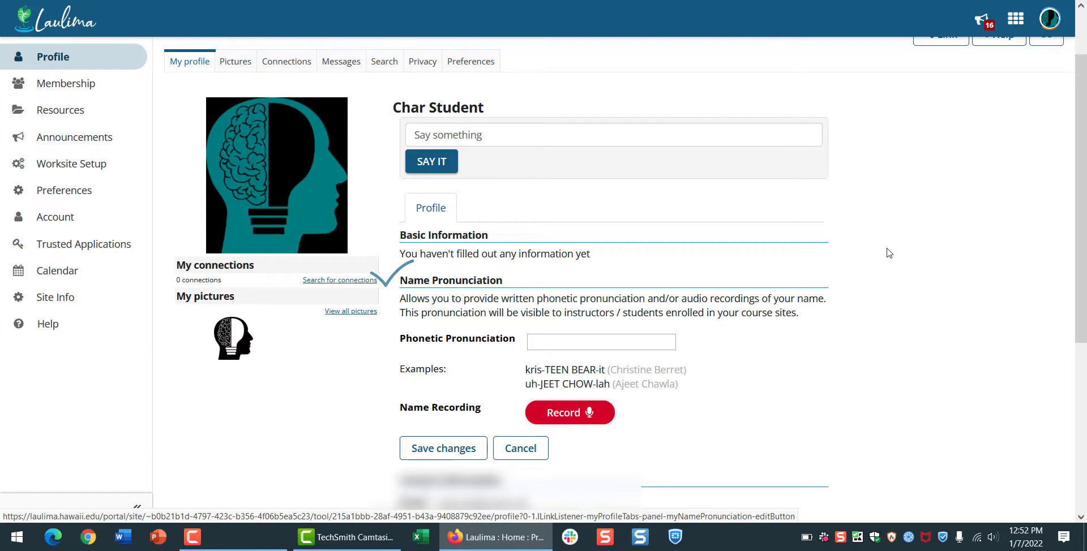
click(1049, 18)
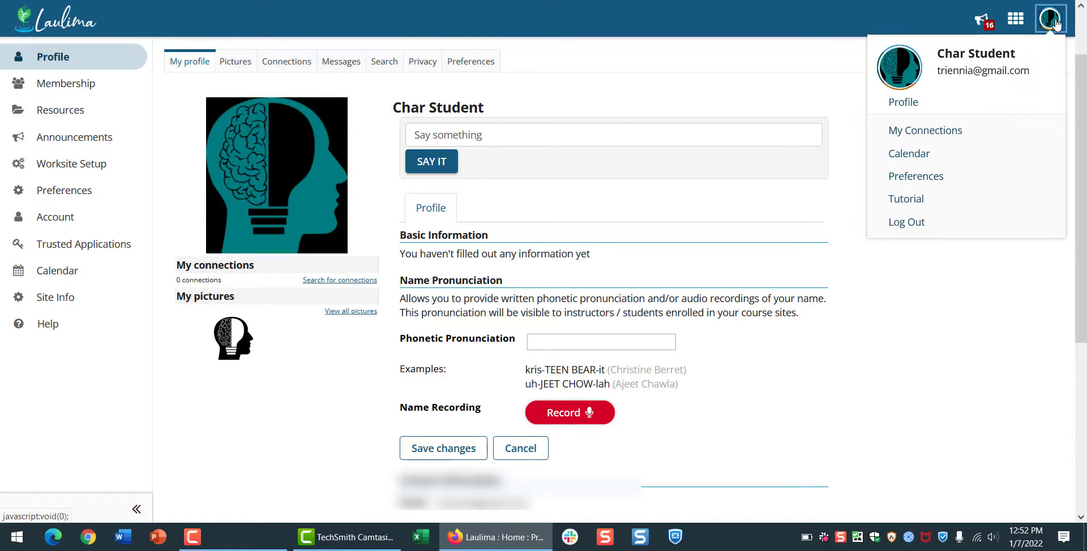
mouse_move(906, 199)
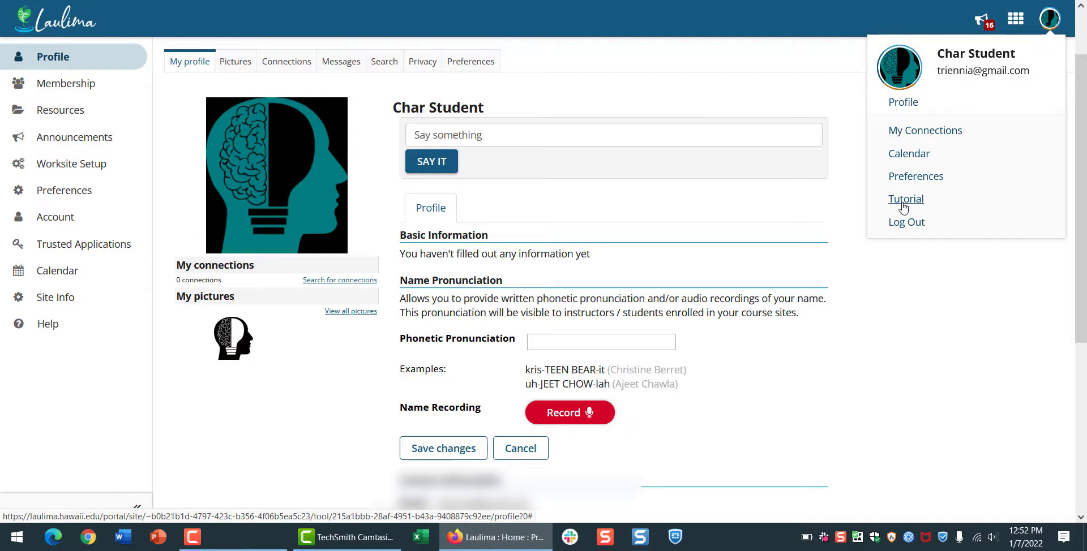
Step: Start the Tutorial and advance through site navigation, starred sites, sites drawer and tools menu to Tool Name
click(906, 199)
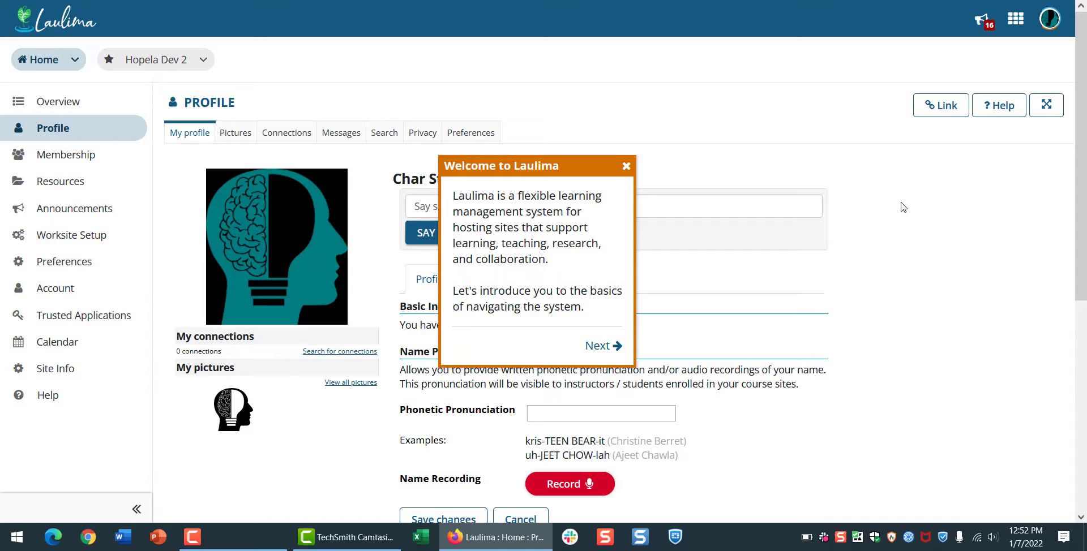
mouse_move(897, 214)
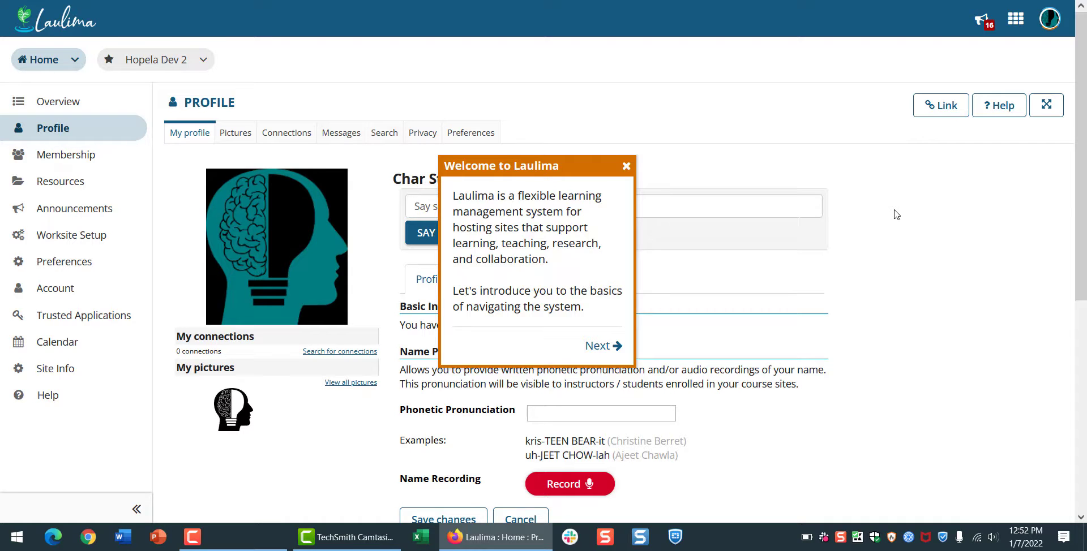
mouse_move(650, 331)
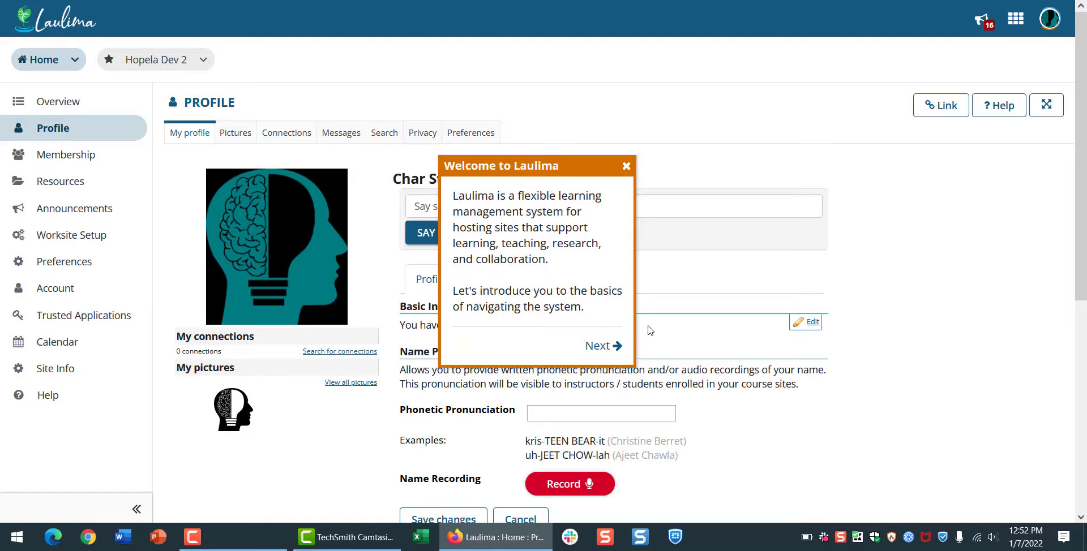
click(602, 347)
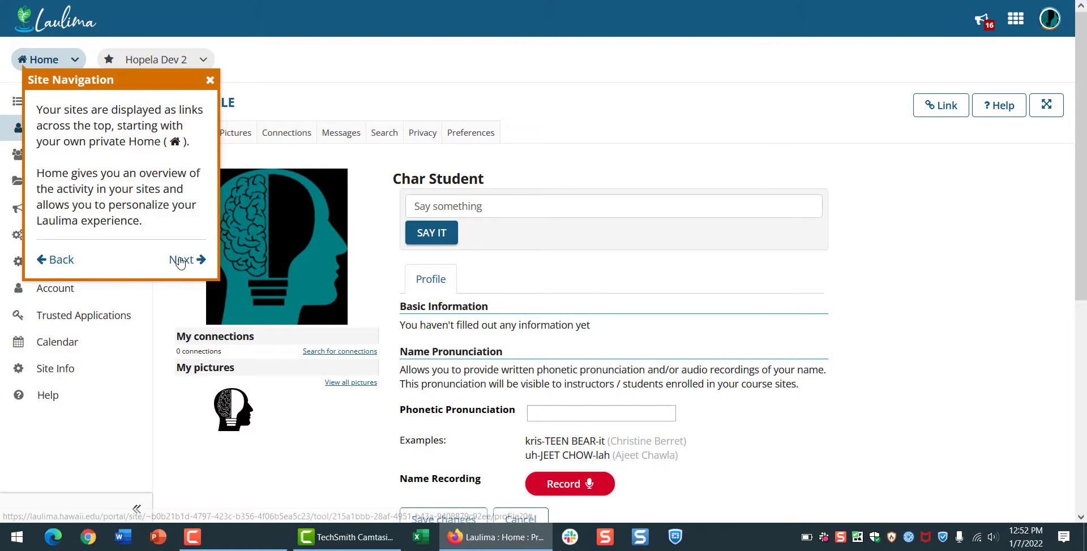
click(184, 260)
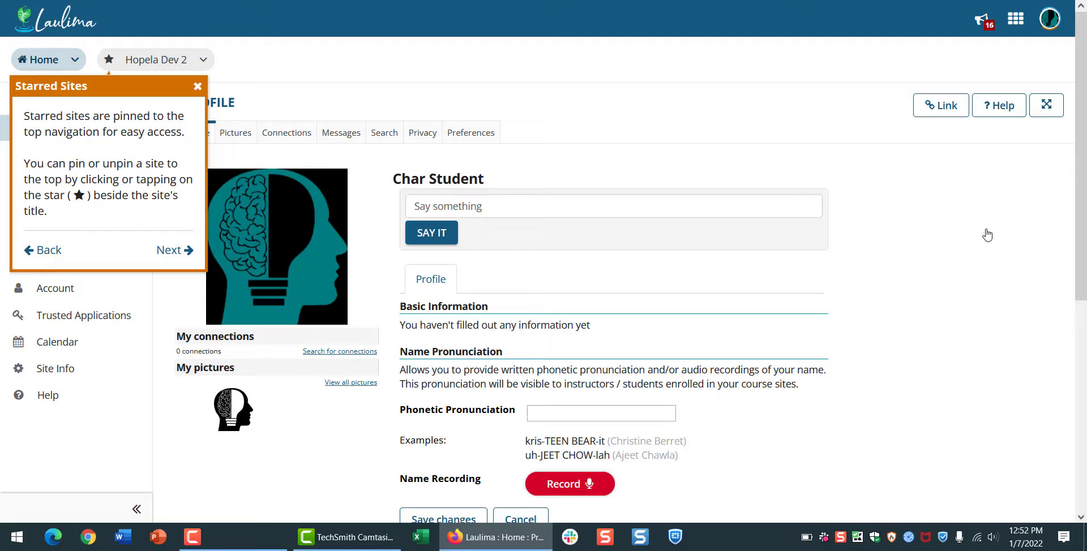
click(175, 251)
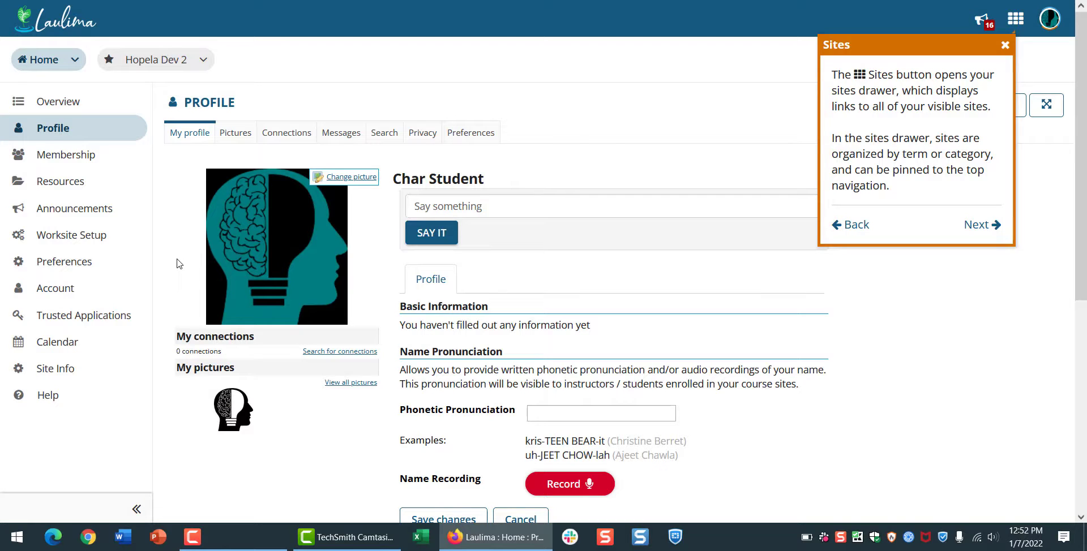
mouse_move(1014, 235)
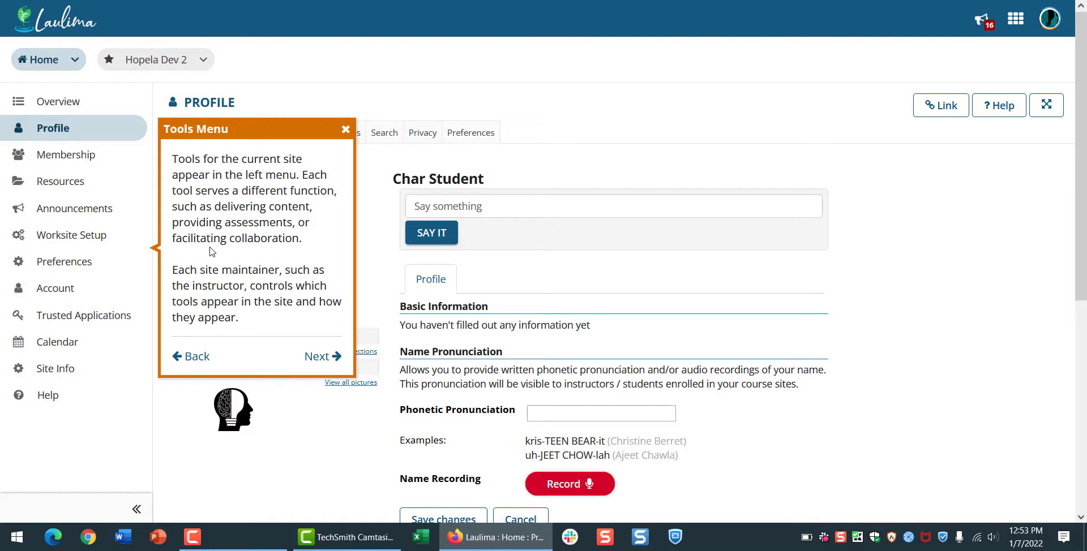
click(321, 356)
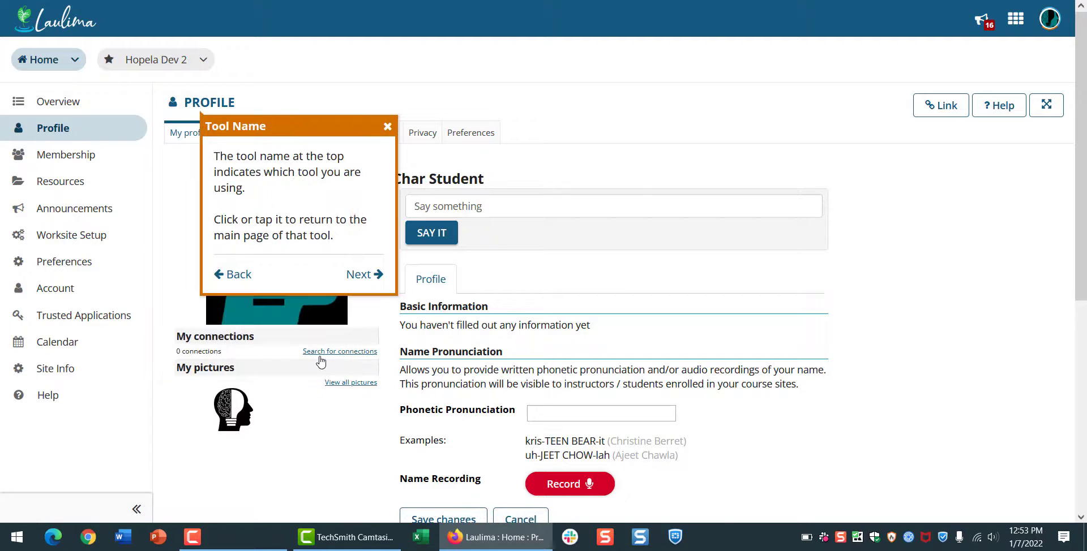
mouse_move(340, 351)
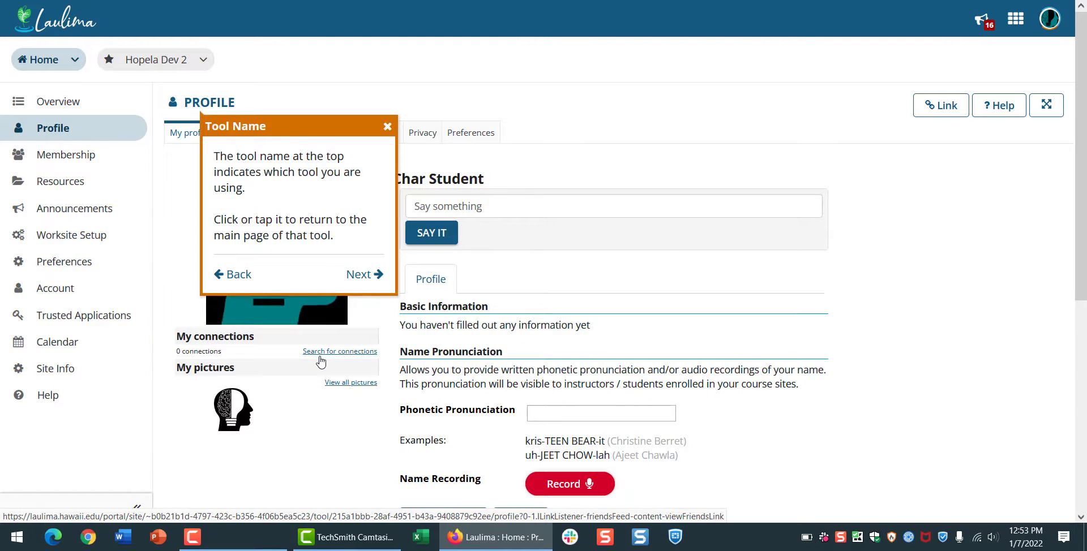
mouse_move(340, 332)
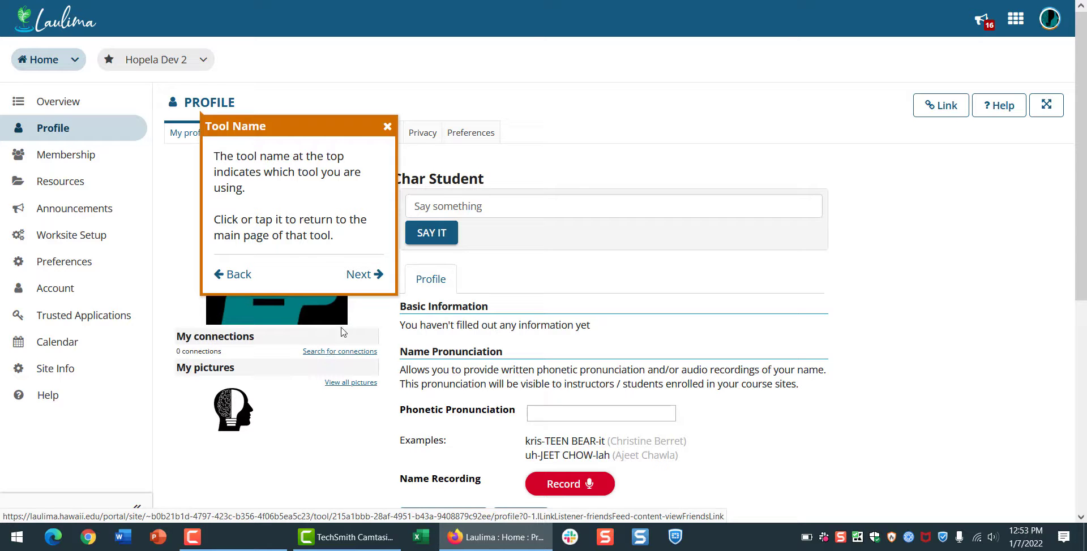
Step: View the Assignments help page, then go into the returned Cover Letter assignment
click(360, 274)
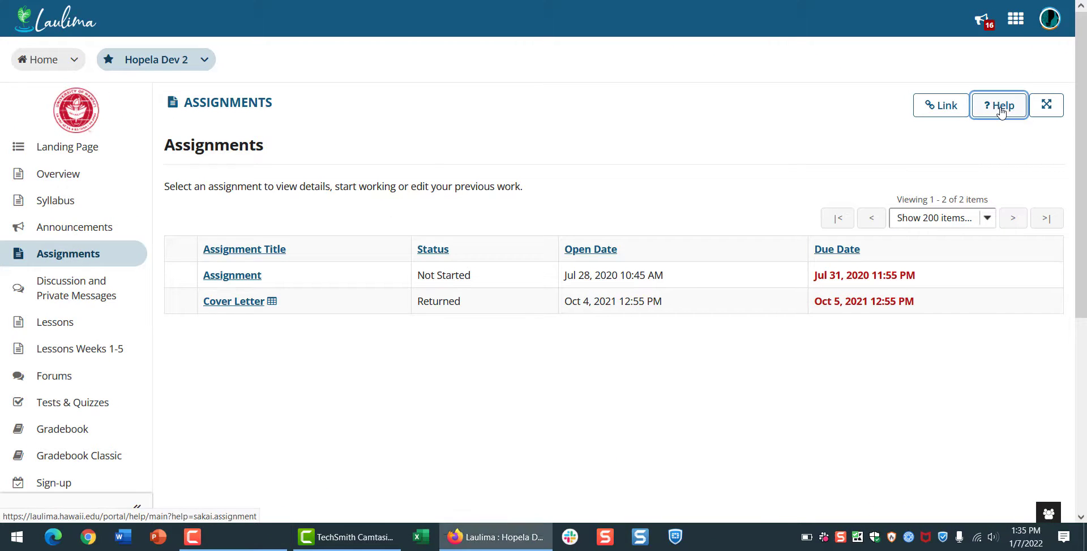
click(999, 104)
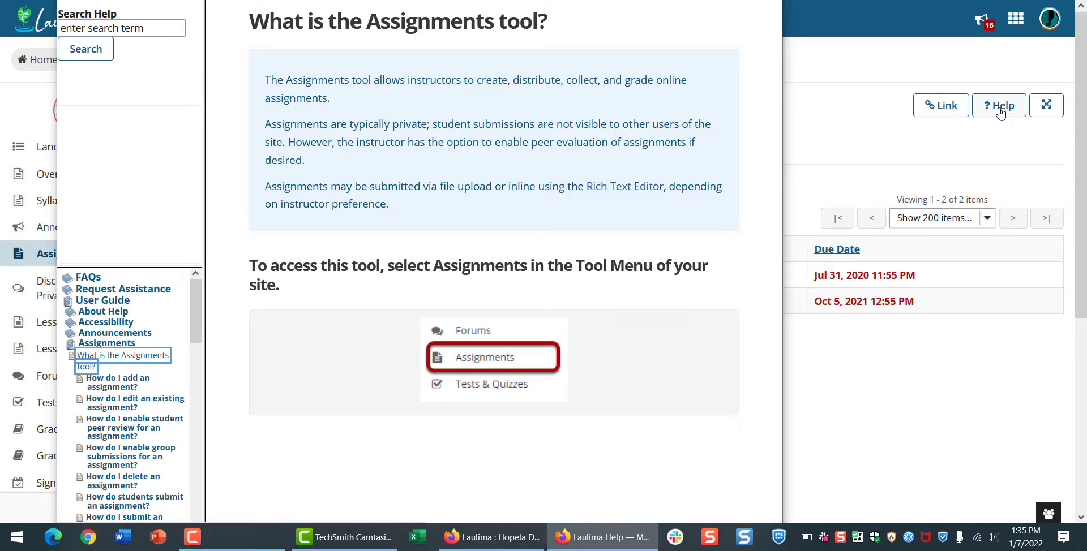
mouse_move(766, 174)
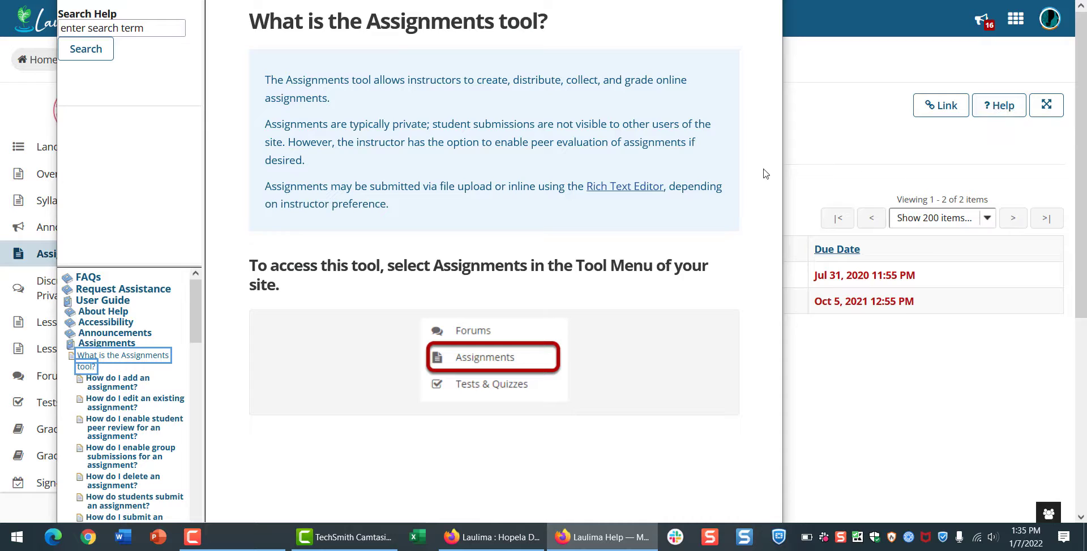
click(624, 185)
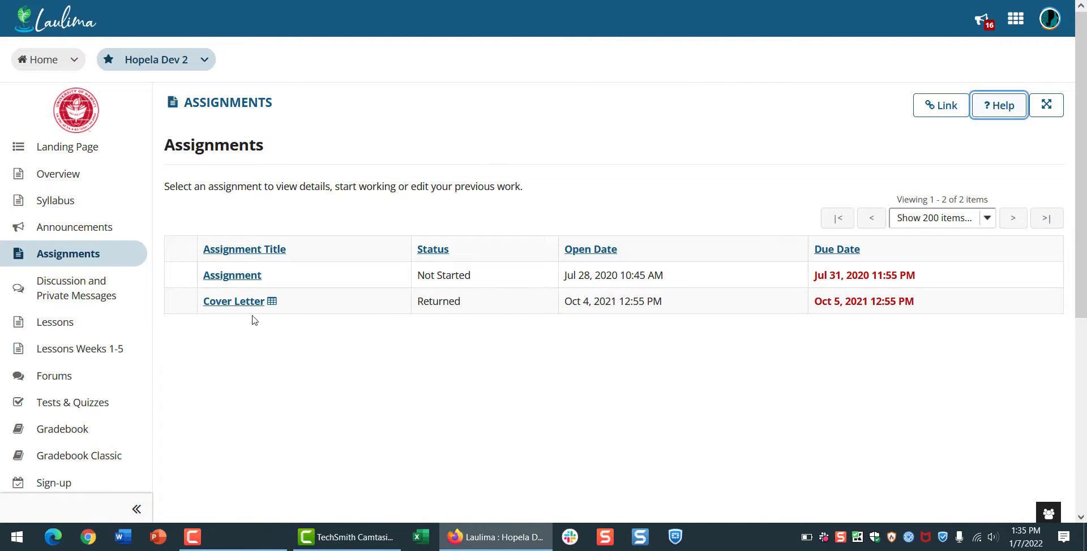
click(233, 302)
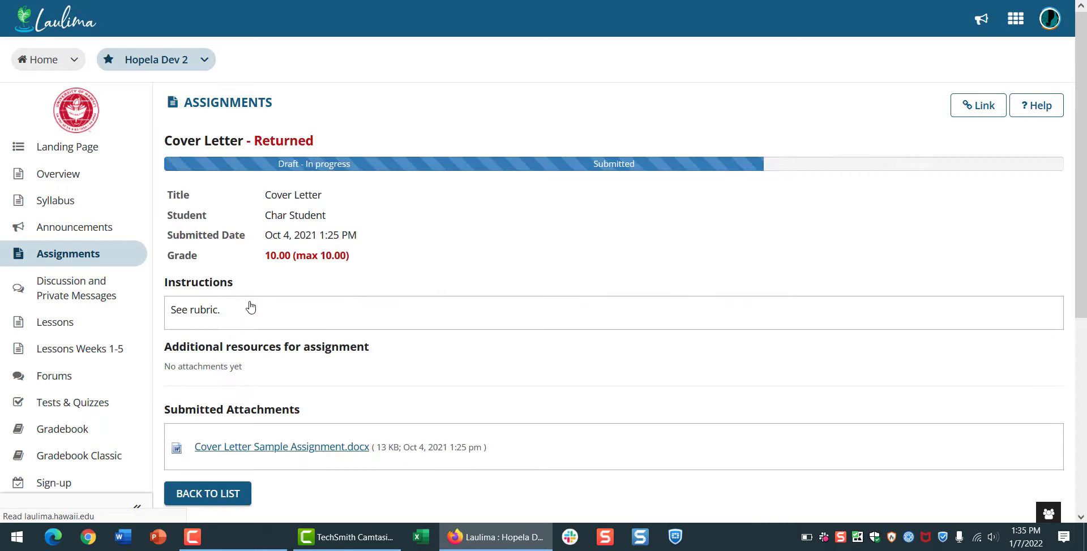